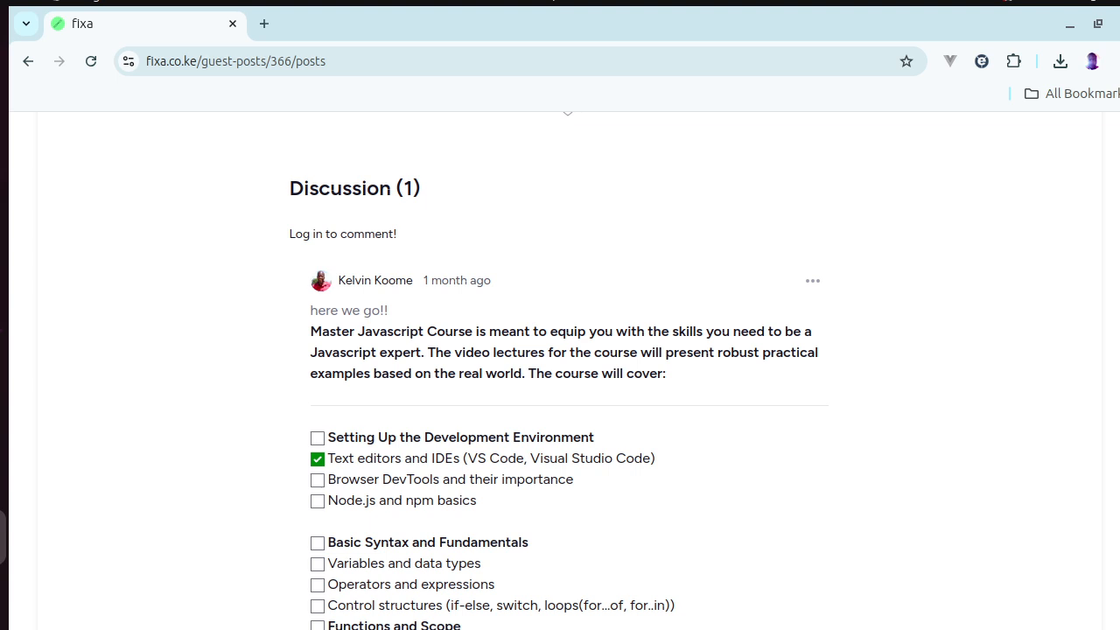
{"action": "mouse_move", "coordinate": [1041, 273]}
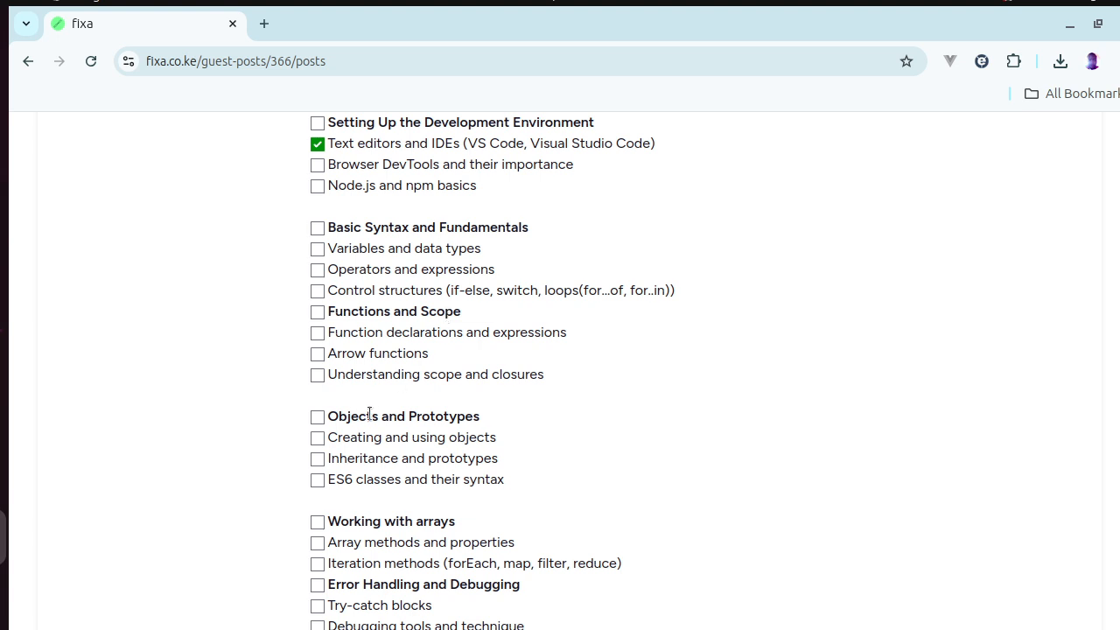
{"action": "mouse_move", "coordinate": [668, 469]}
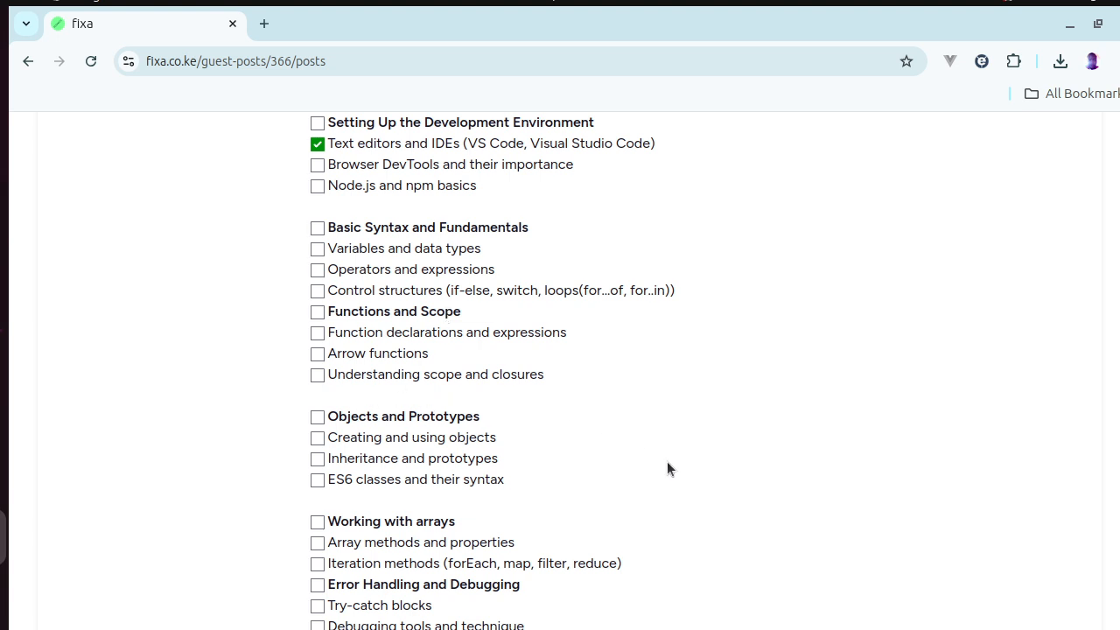
{"action": "scroll", "scroll_direction": "down", "scroll_amount": 3}
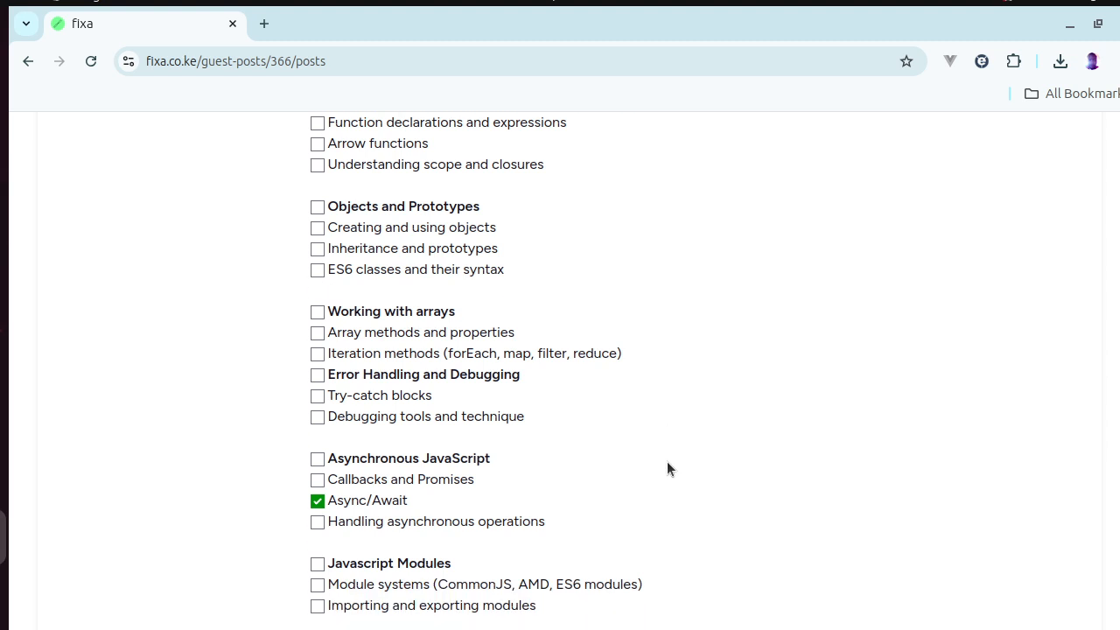
{"action": "scroll", "scroll_direction": "down", "scroll_amount": 3}
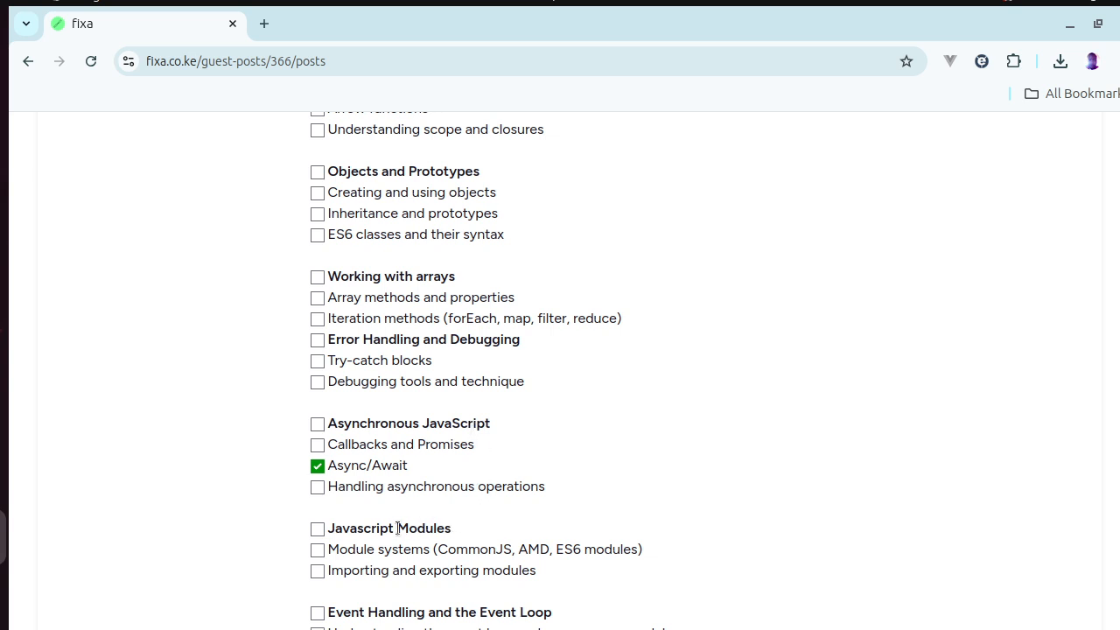
{"action": "scroll", "scroll_direction": "down", "scroll_amount": 3}
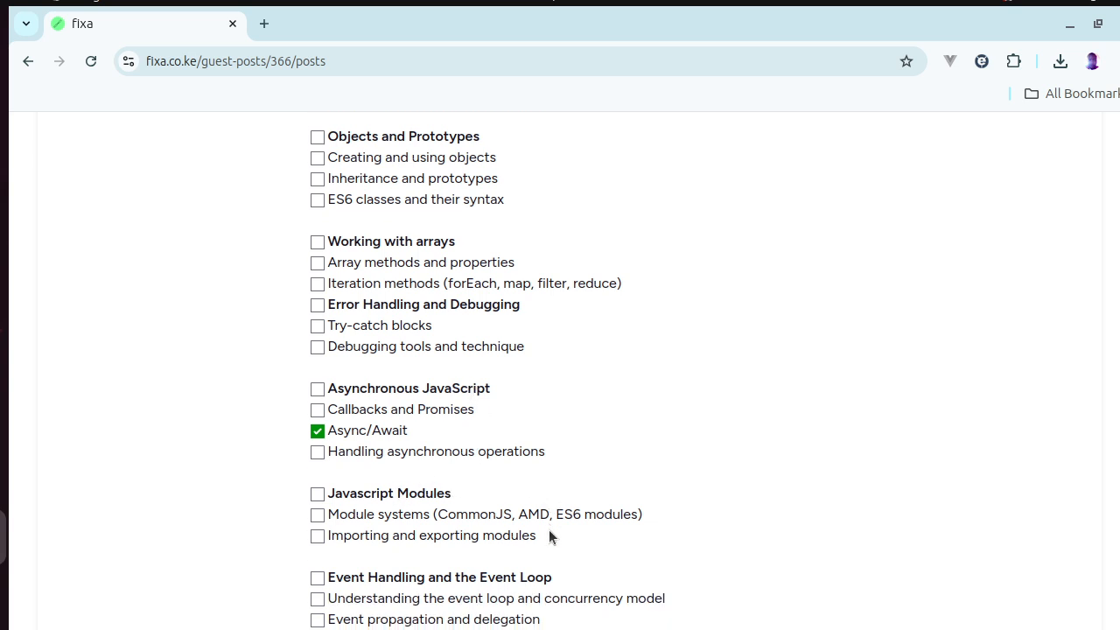
{"action": "scroll", "scroll_direction": "down", "scroll_amount": 3}
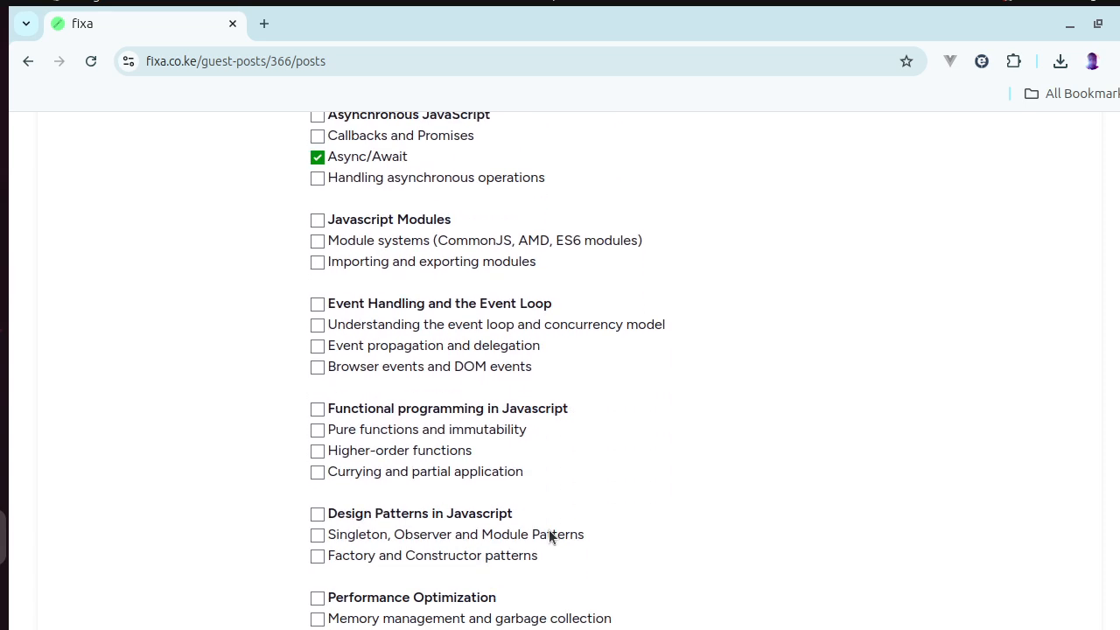
{"action": "scroll", "scroll_direction": "down", "scroll_amount": 3}
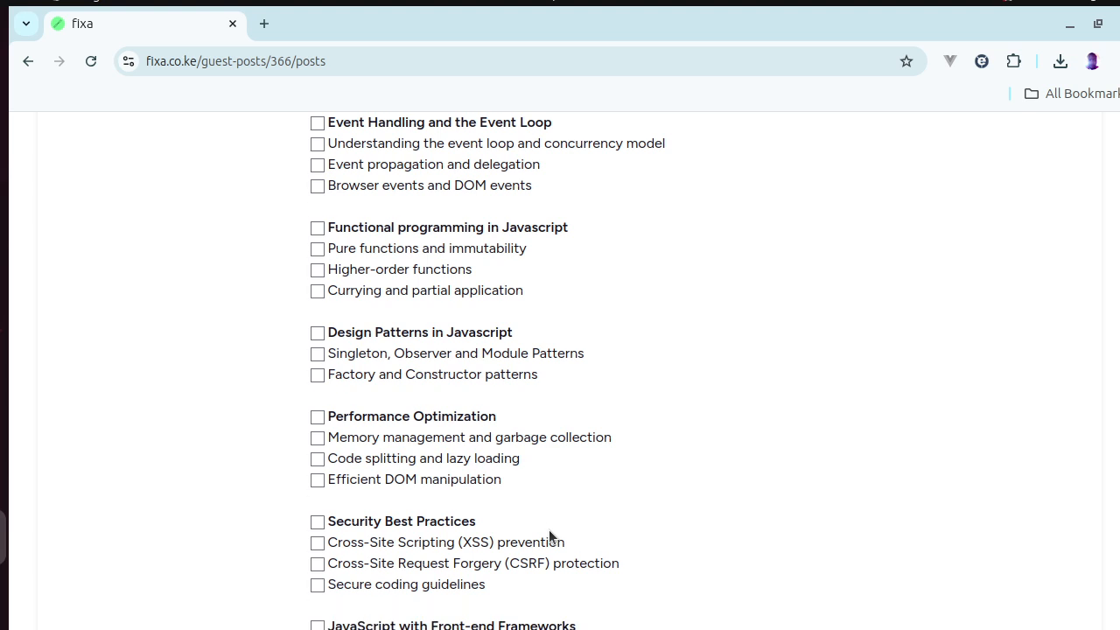
{"action": "scroll", "scroll_direction": "down", "scroll_amount": 3}
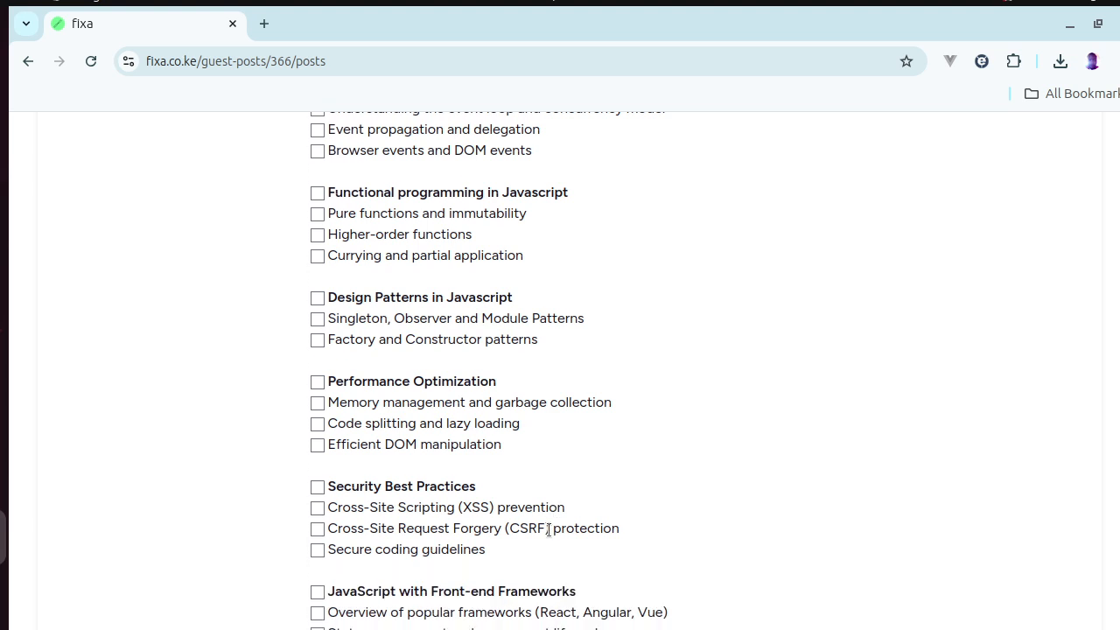
{"action": "scroll", "scroll_direction": "down", "scroll_amount": 3}
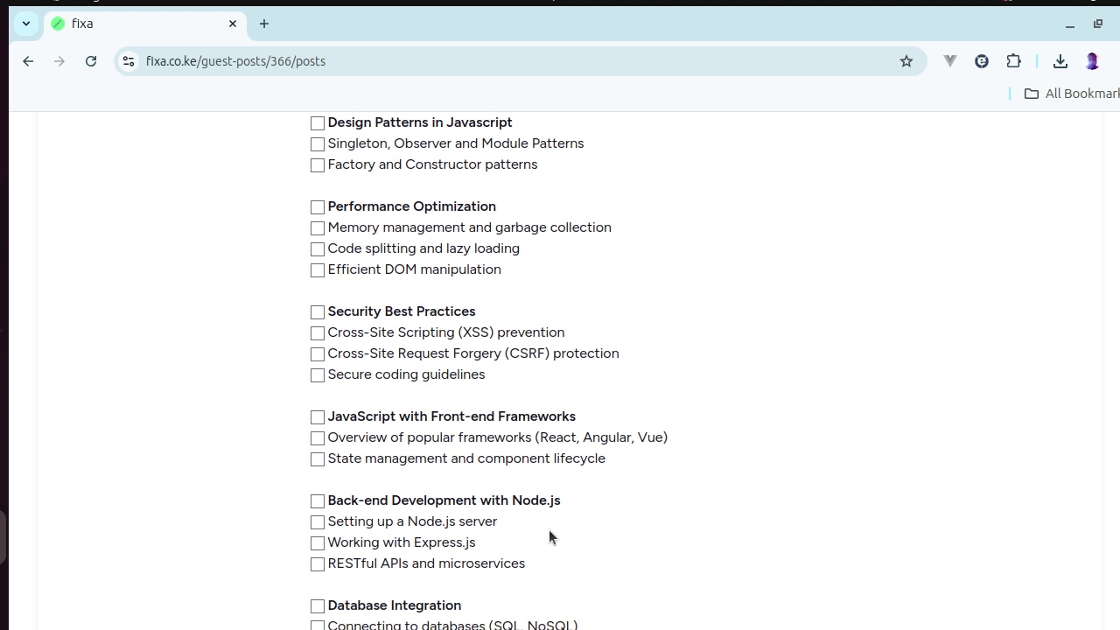
{"action": "scroll", "scroll_direction": "down", "scroll_amount": 3}
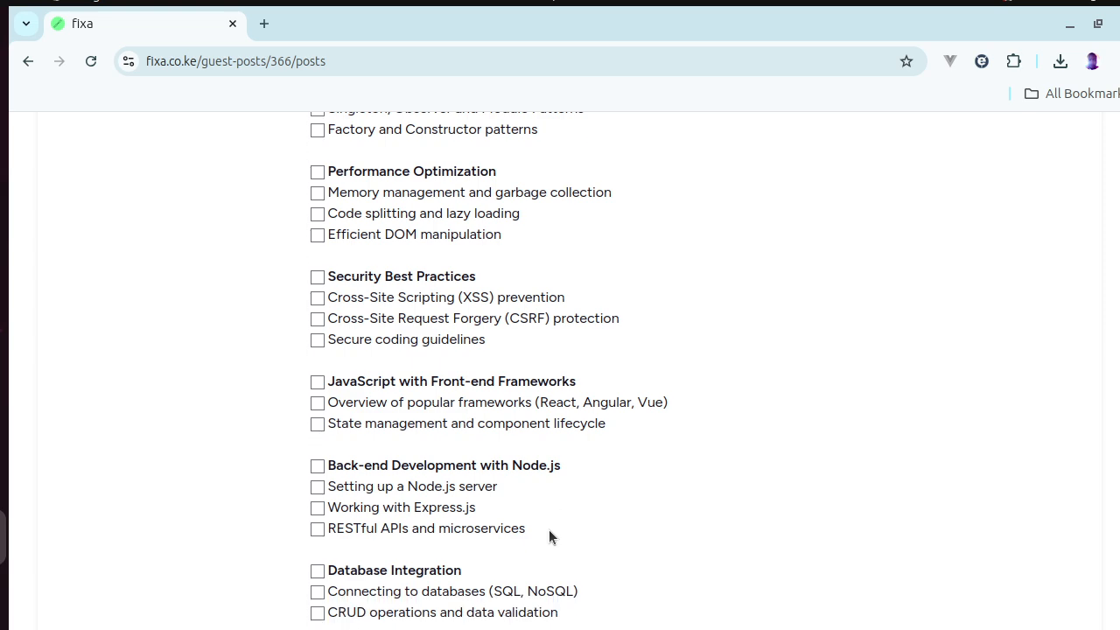
{"action": "scroll", "scroll_direction": "down", "scroll_amount": 3}
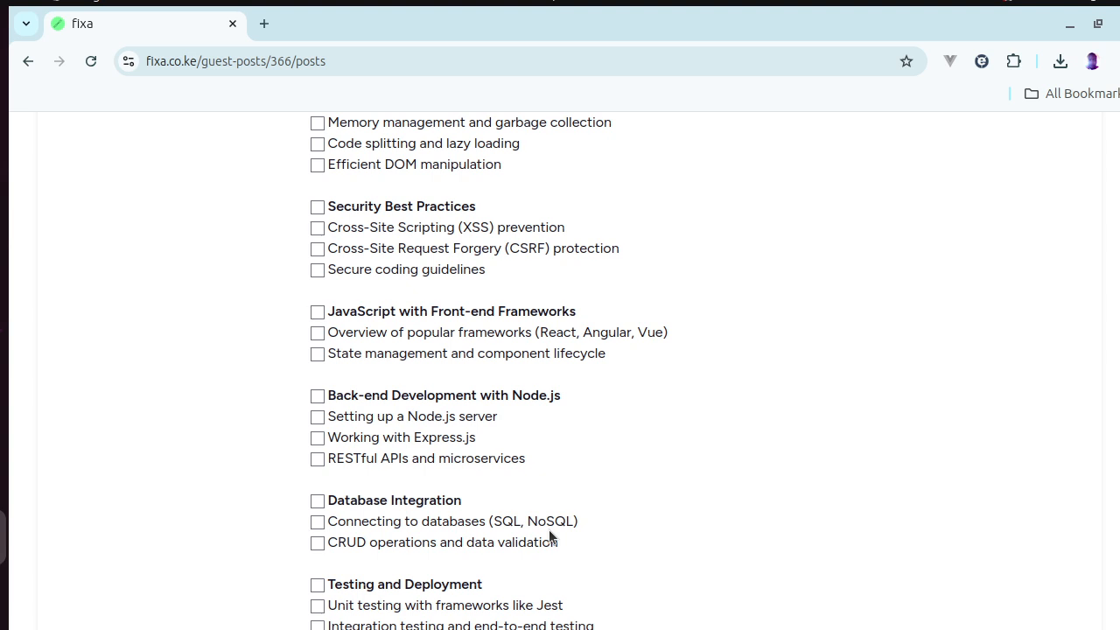
{"action": "scroll", "scroll_direction": "down", "scroll_amount": 3}
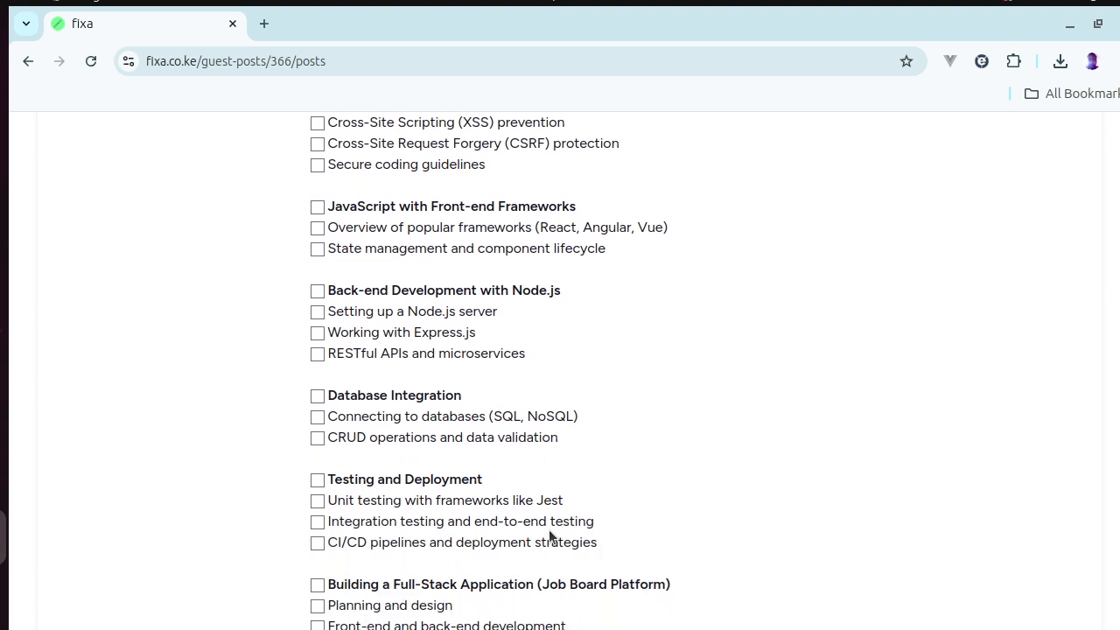
{"action": "scroll", "scroll_direction": "down", "scroll_amount": 3}
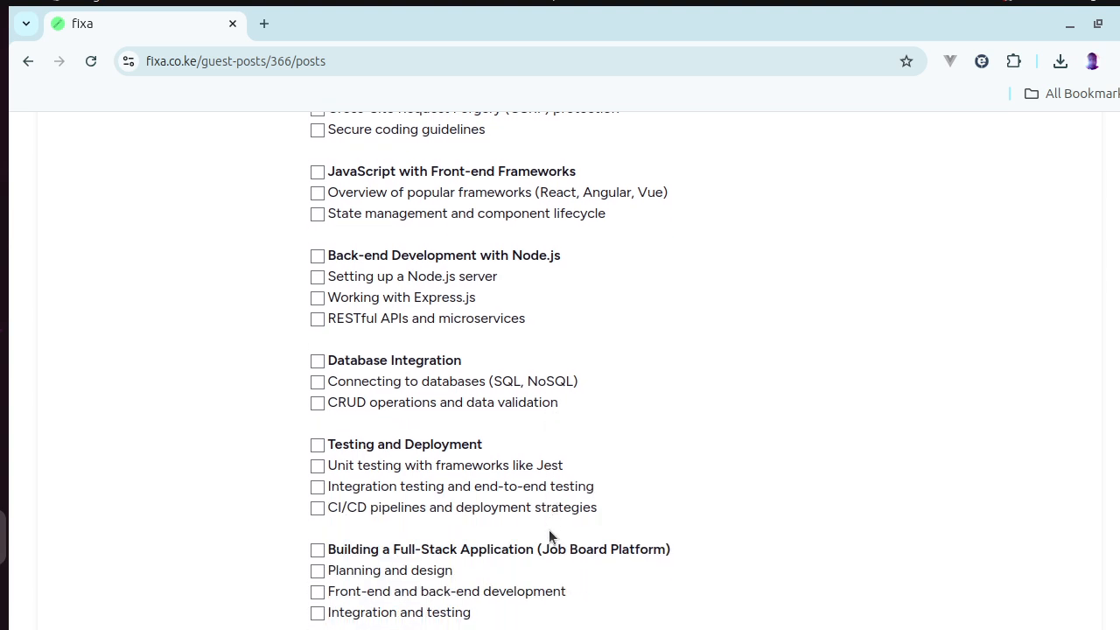
{"action": "scroll", "scroll_direction": "down", "scroll_amount": 3}
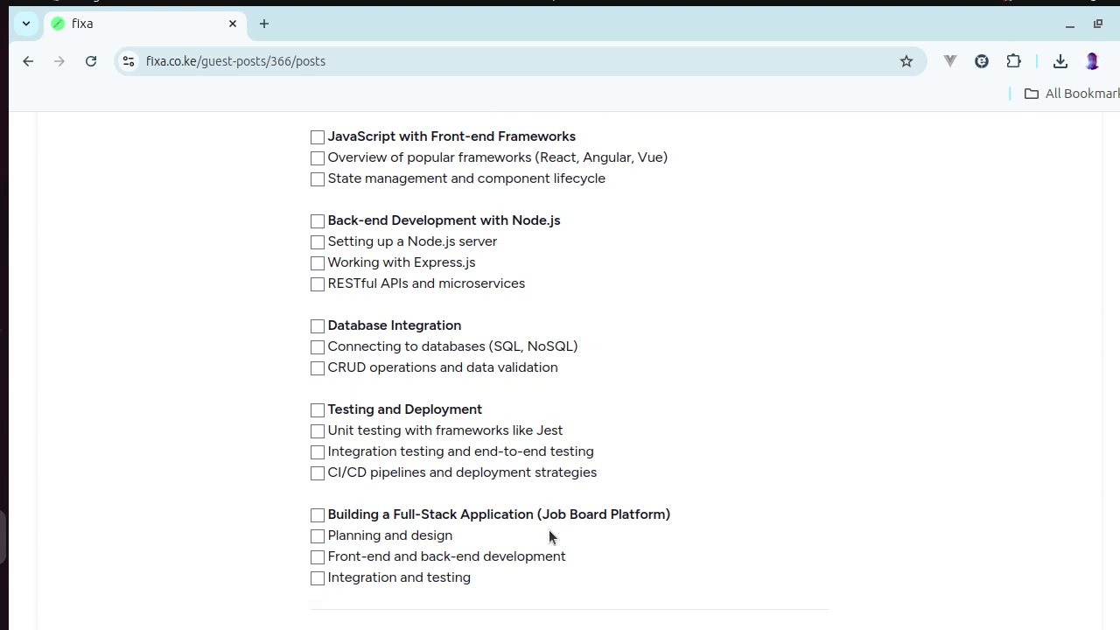
{"action": "scroll", "scroll_direction": "down", "scroll_amount": 3}
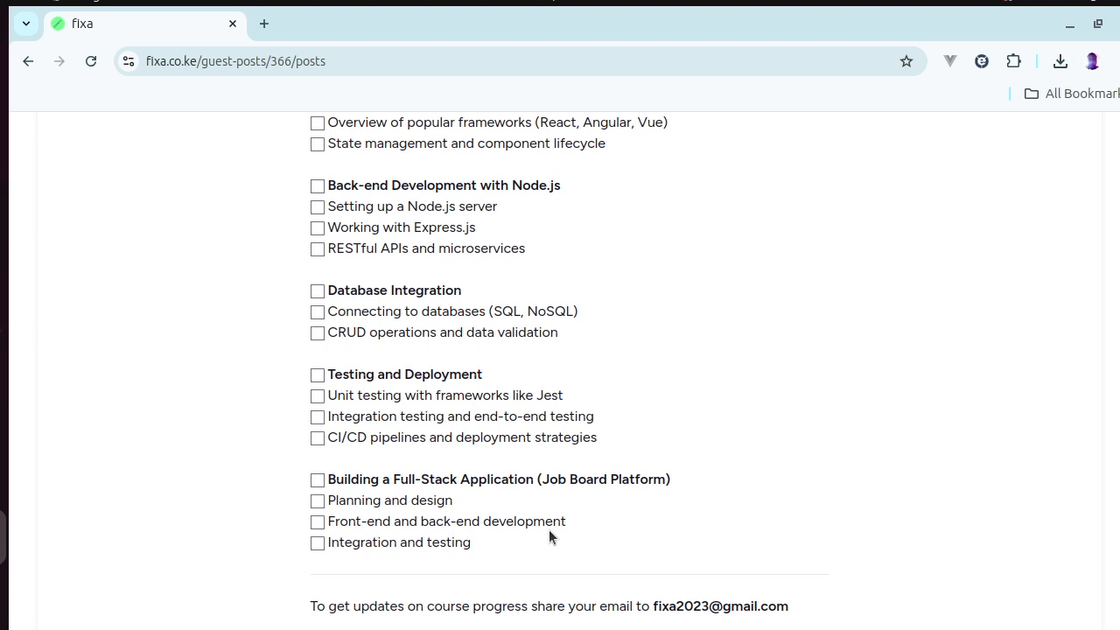
{"action": "scroll", "scroll_direction": "down", "scroll_amount": 3}
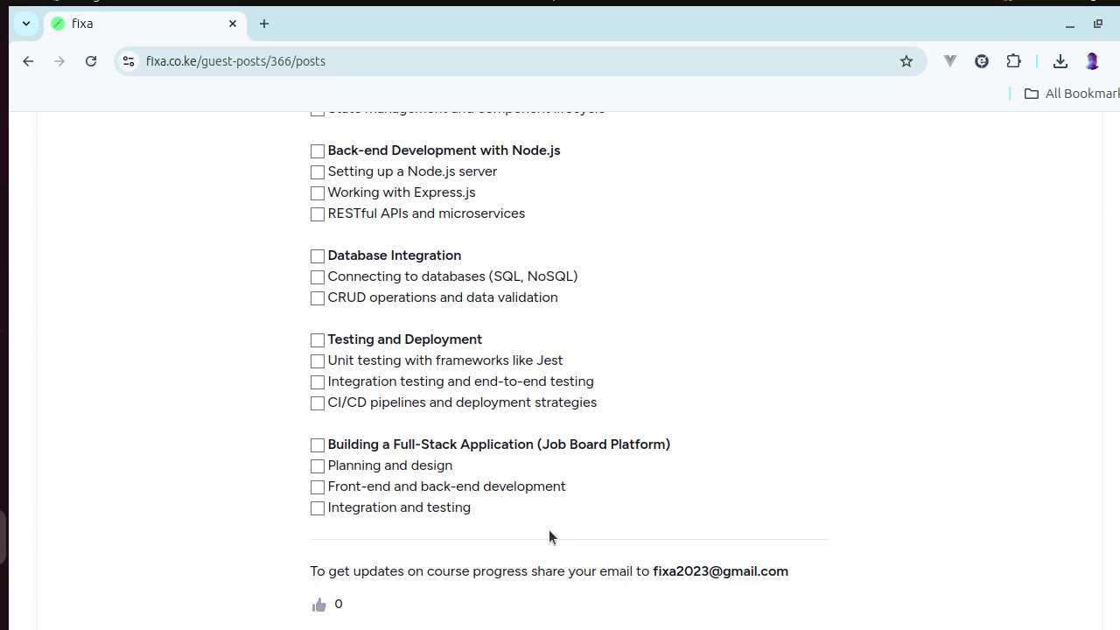
{"action": "scroll", "scroll_direction": "down", "scroll_amount": 3}
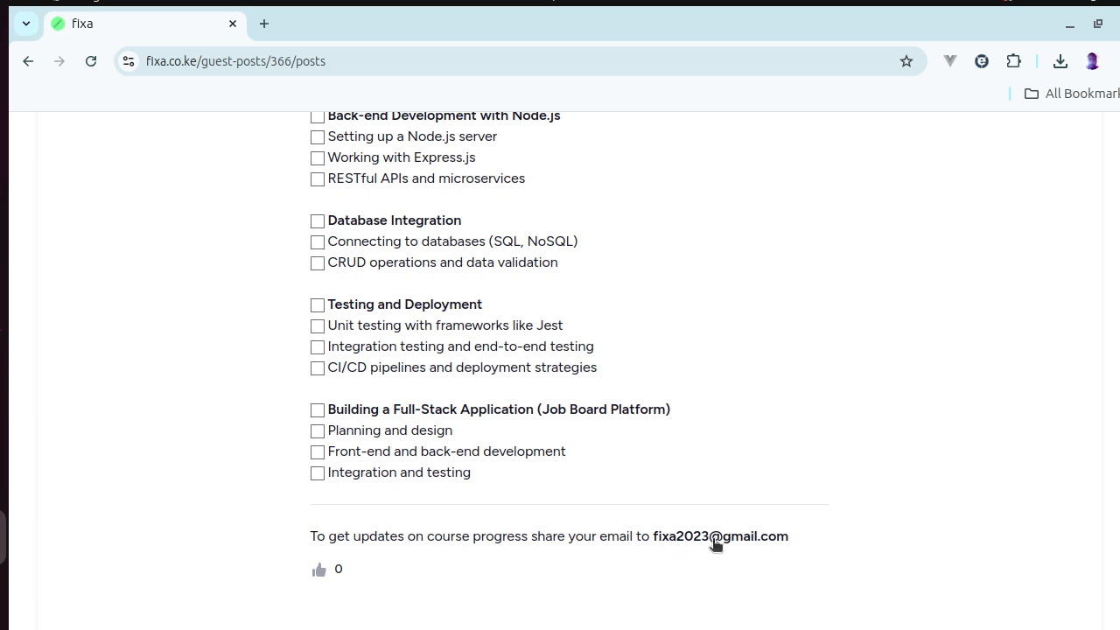
{"action": "mouse_move", "coordinate": [719, 546]}
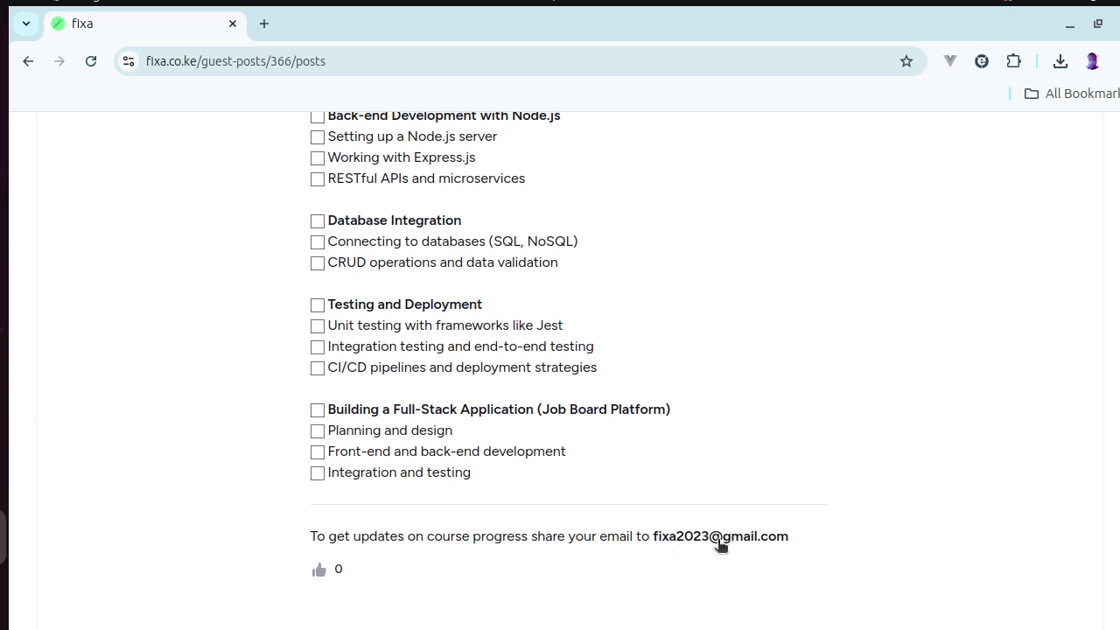